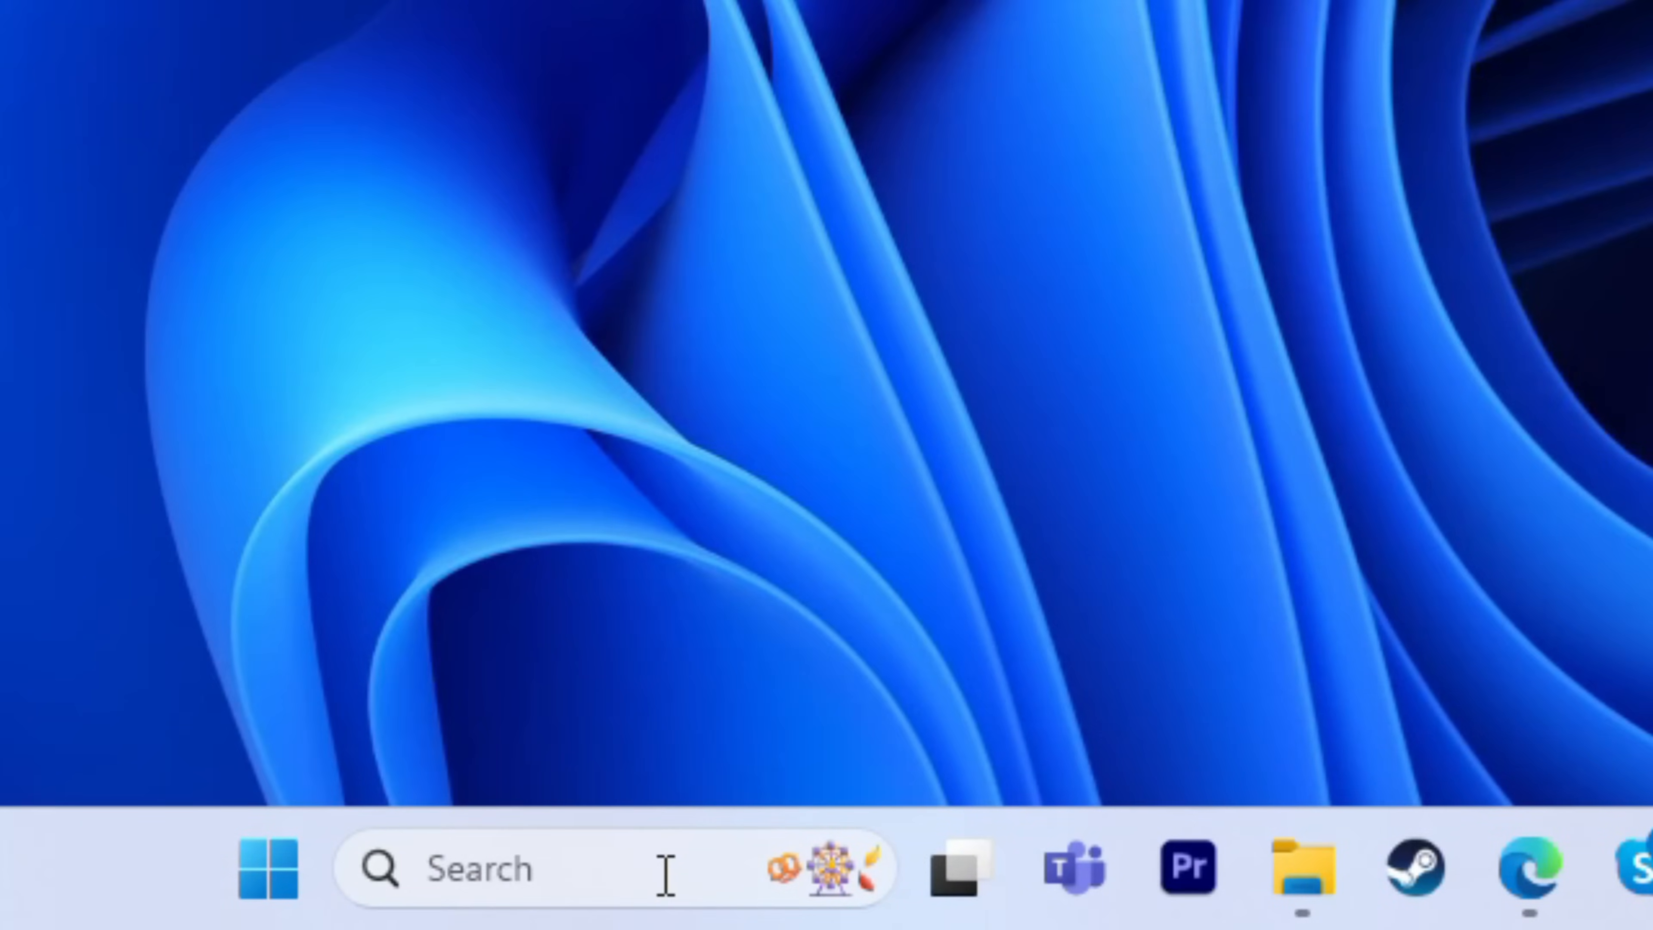
{"action": "type", "text": "file history"}
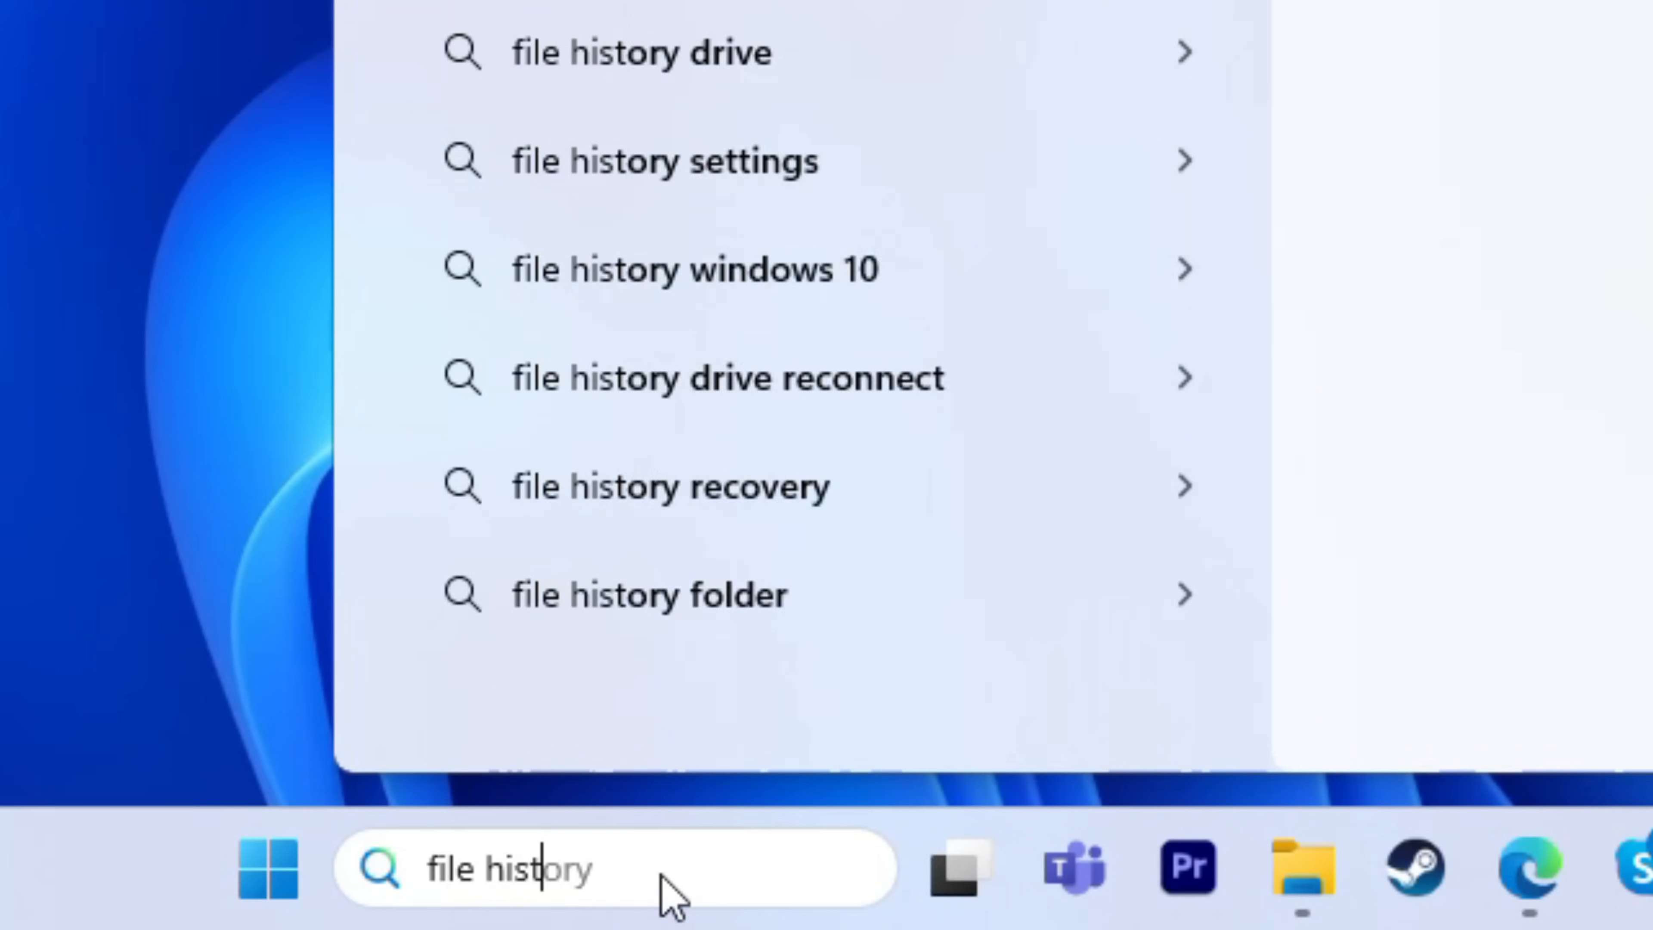